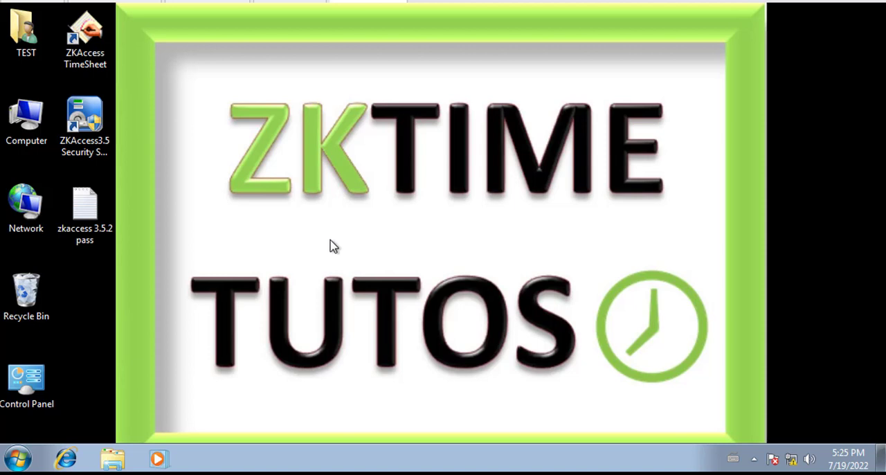
mouse_move(261, 228)
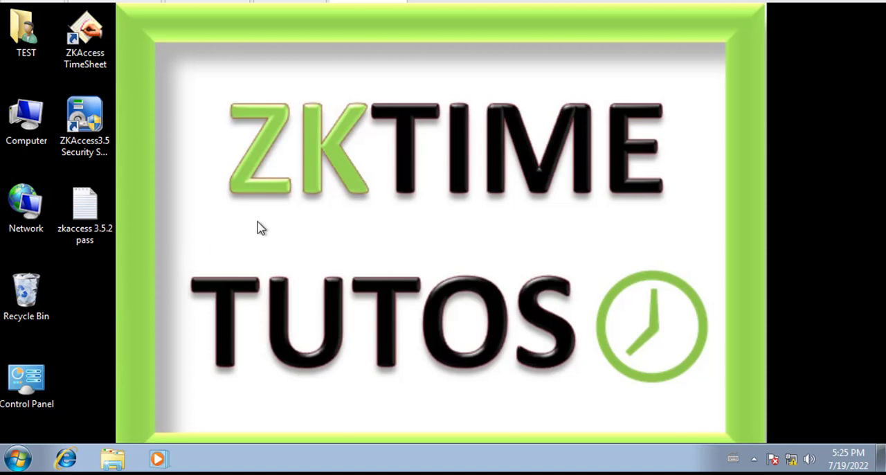
mouse_move(180, 254)
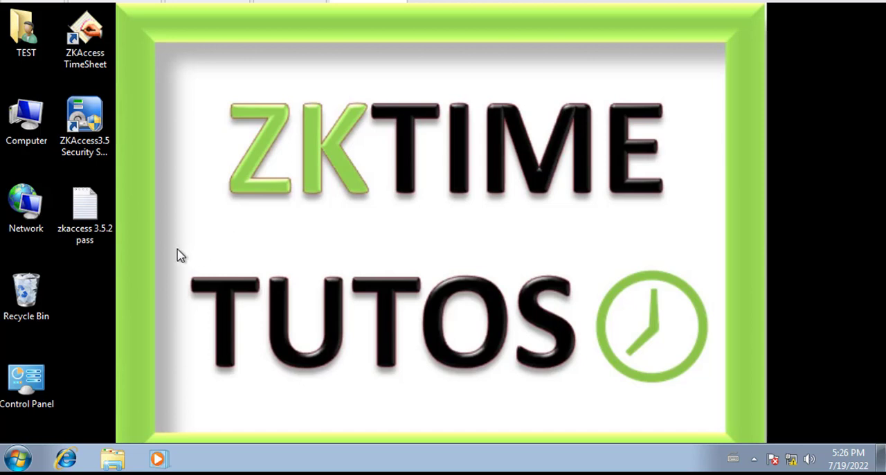
mouse_move(186, 284)
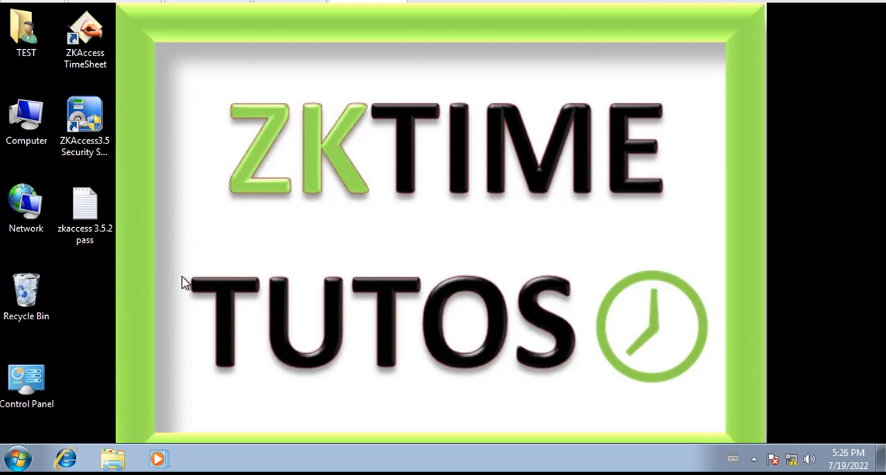
Select the ZKAccess3.5 Security System desktop shortcut and bring up its context menu.
click(84, 125)
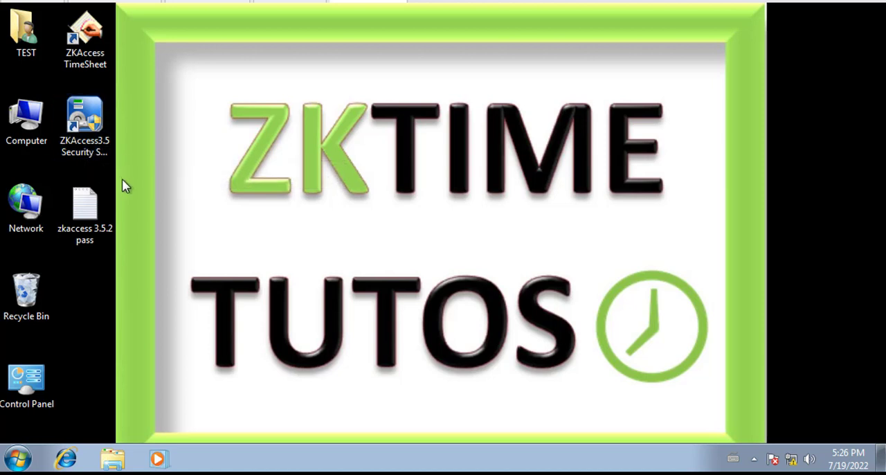
click(84, 124)
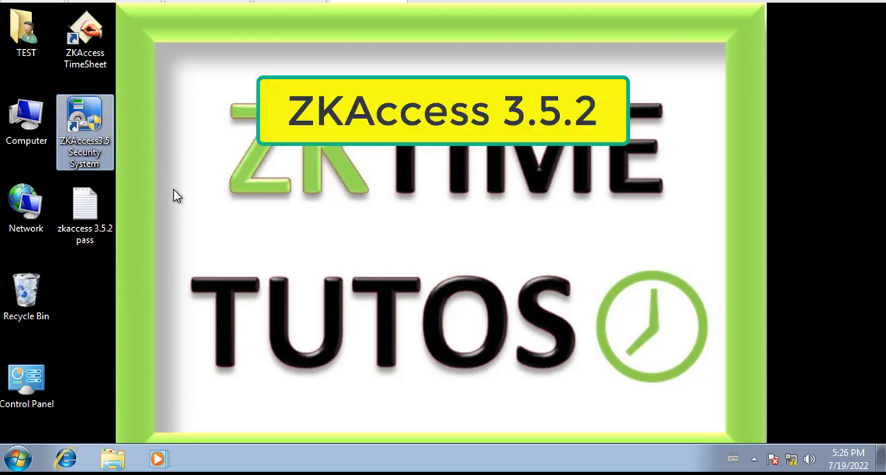
mouse_move(180, 188)
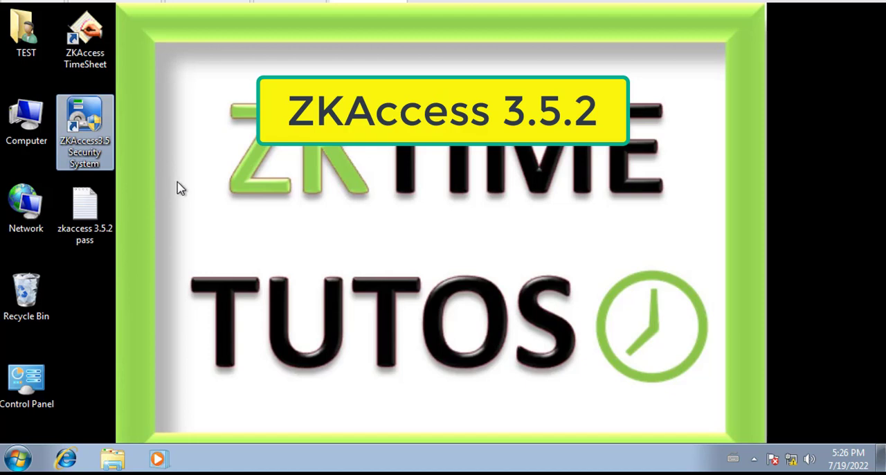
mouse_move(177, 192)
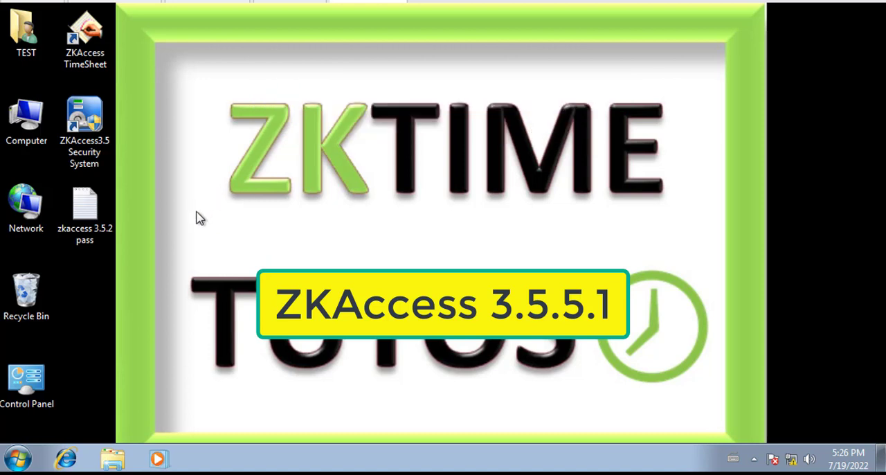
mouse_move(207, 252)
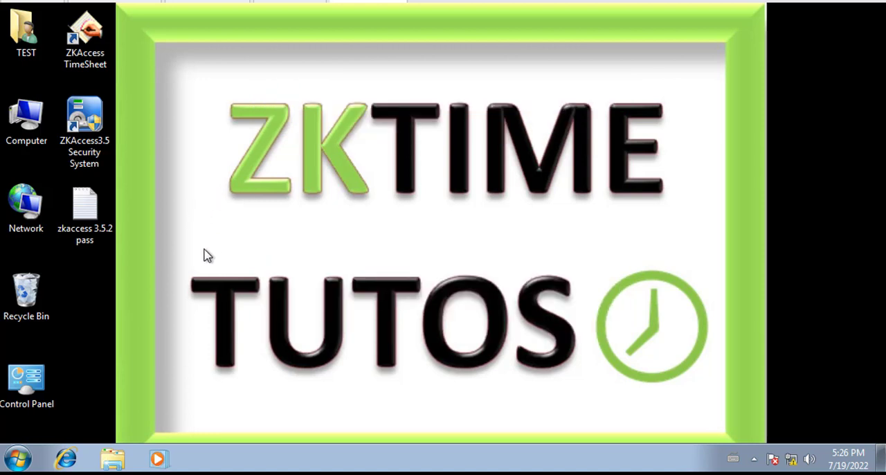
mouse_move(371, 210)
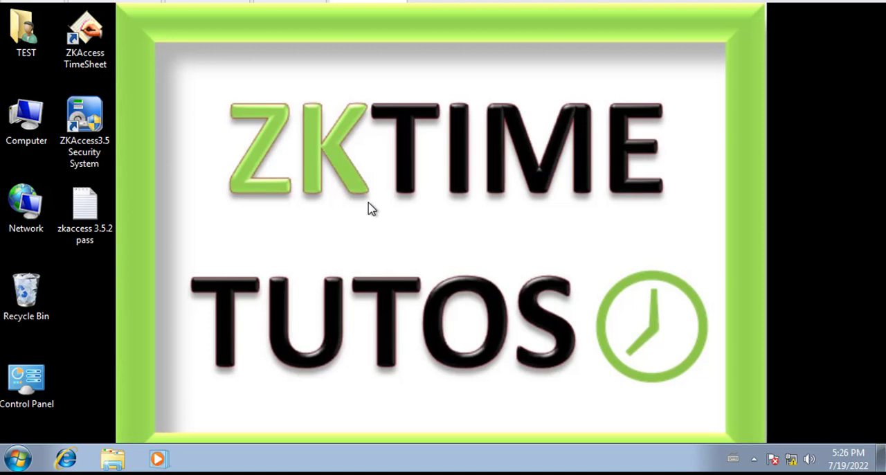
click(83, 121)
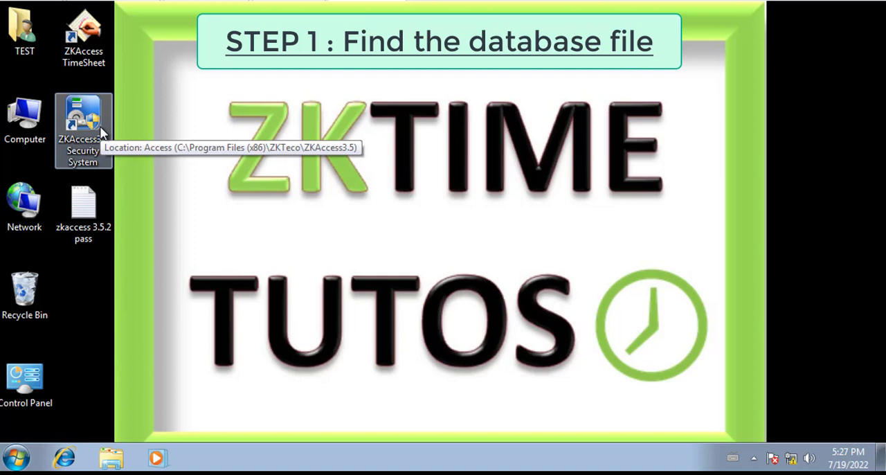
right_click(83, 128)
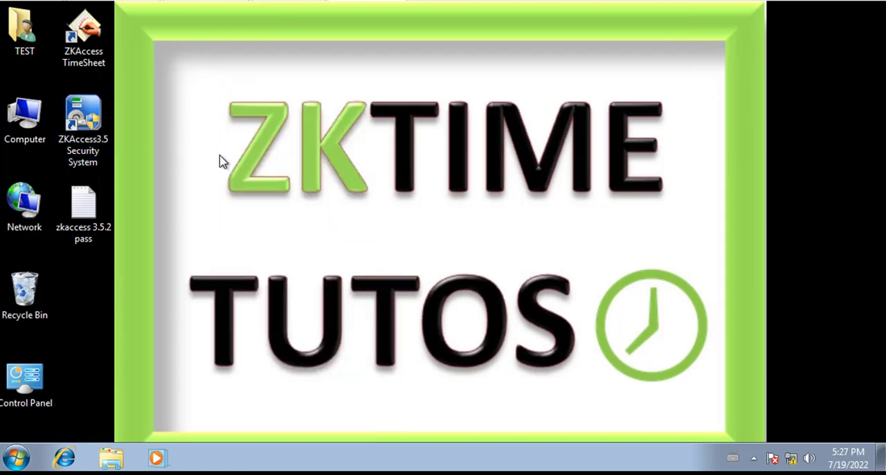
click(82, 114)
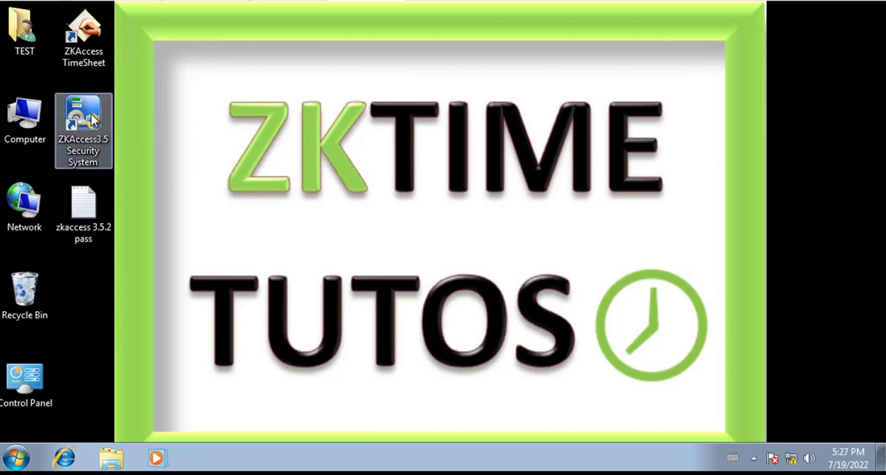
right_click(83, 130)
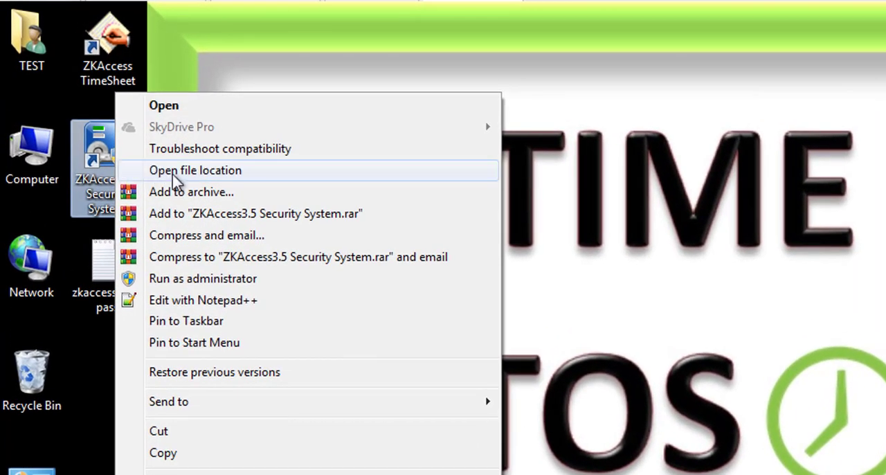
Open the shortcut's file location in ZKTeco\ZKAccess3.5 and pick out the AppSite file.
click(195, 170)
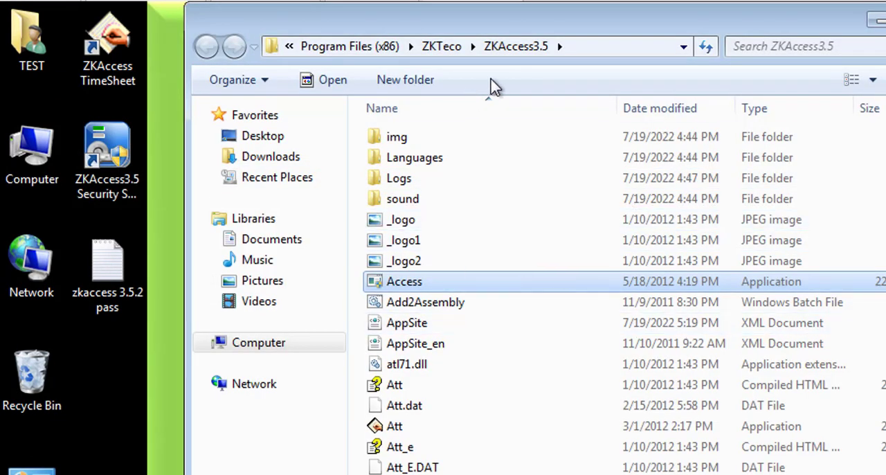
mouse_move(498, 68)
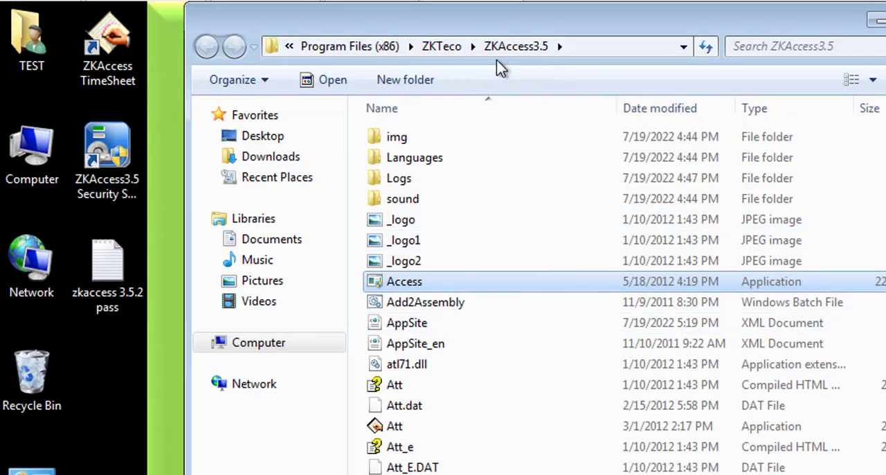
mouse_move(606, 54)
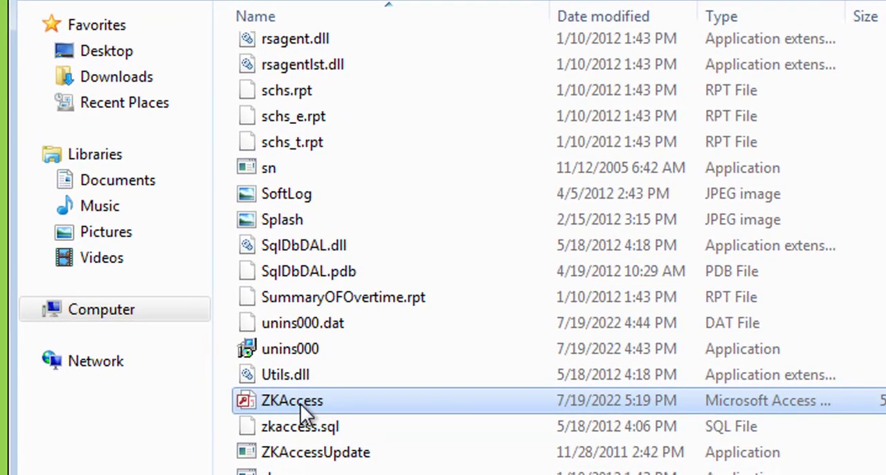
mouse_move(291, 400)
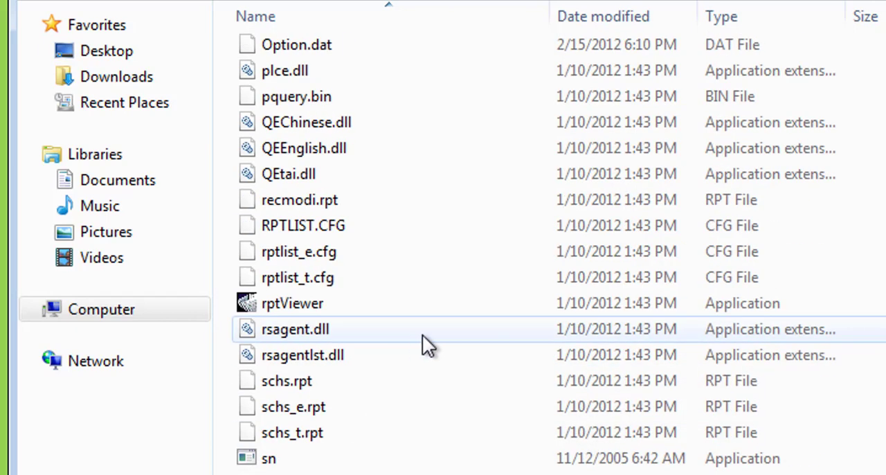
scroll(down, 3)
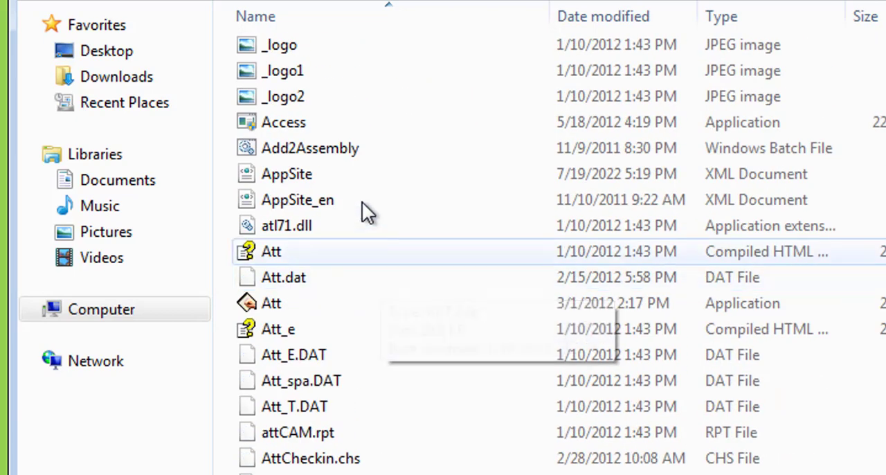
right_click(286, 174)
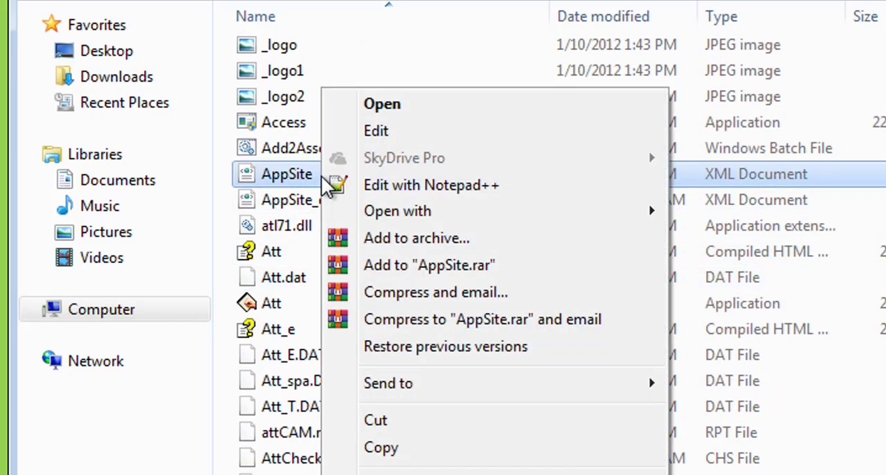
click(431, 185)
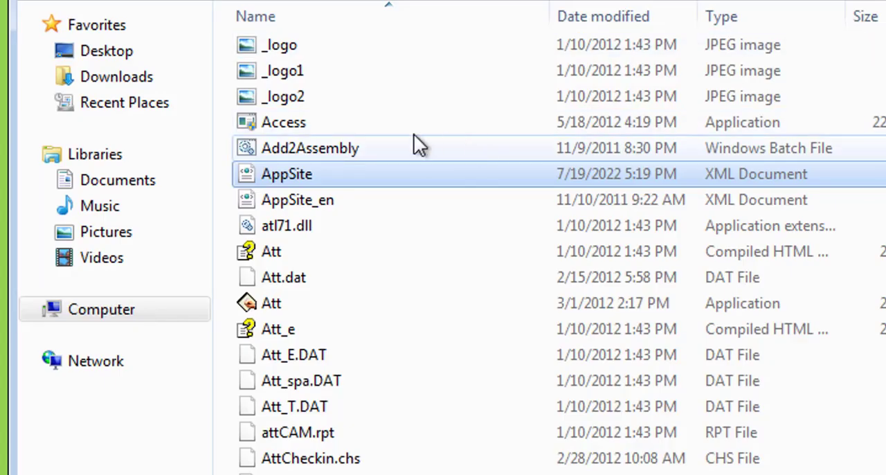
Open AppSite in Notepad and read the Data Source path pointing to ZKAccess.mdb.
right_click(286, 174)
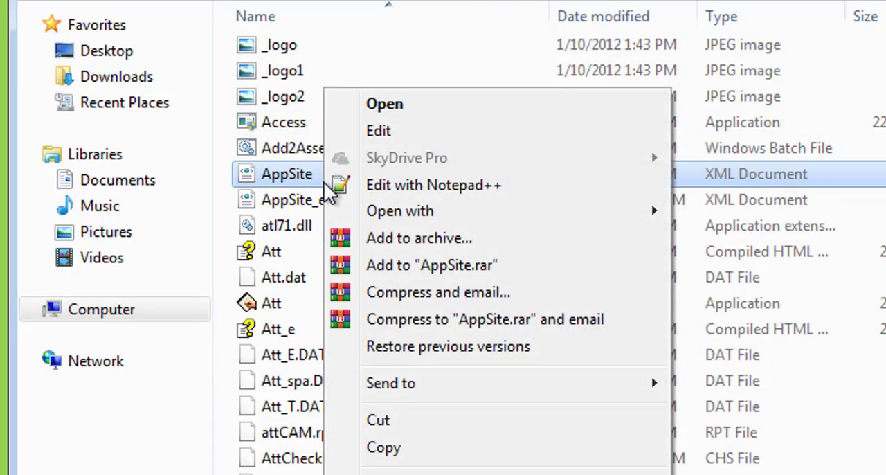
mouse_move(379, 131)
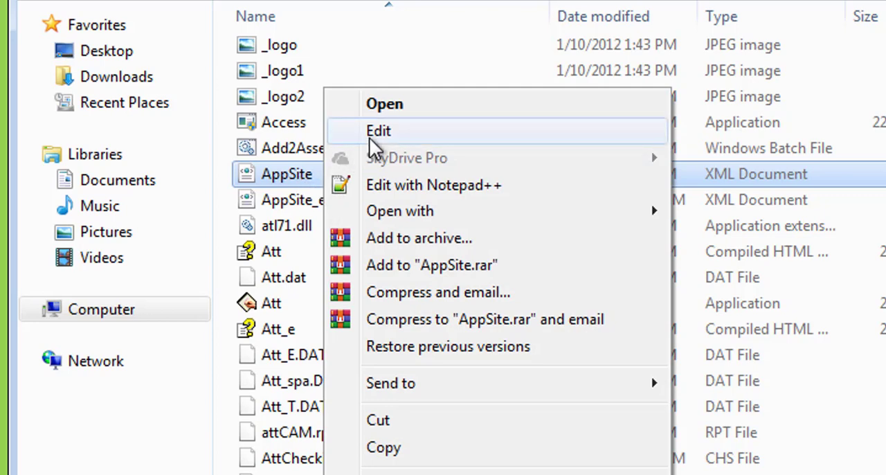
click(379, 131)
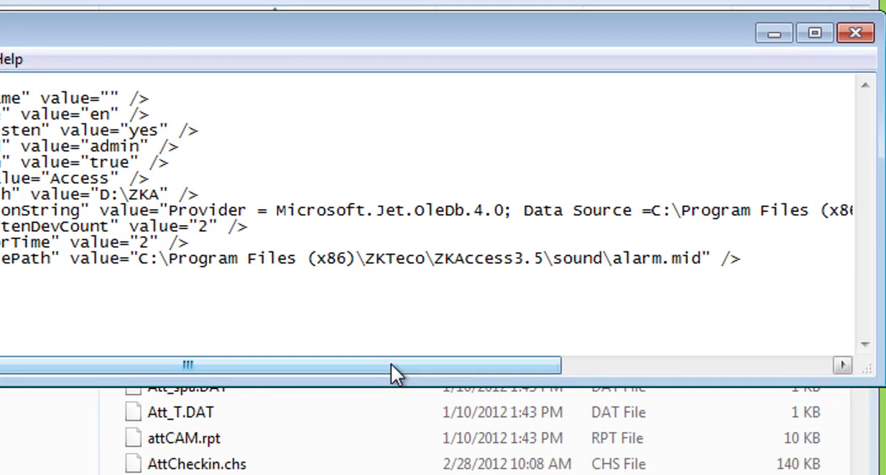
drag(187, 364, 457, 364)
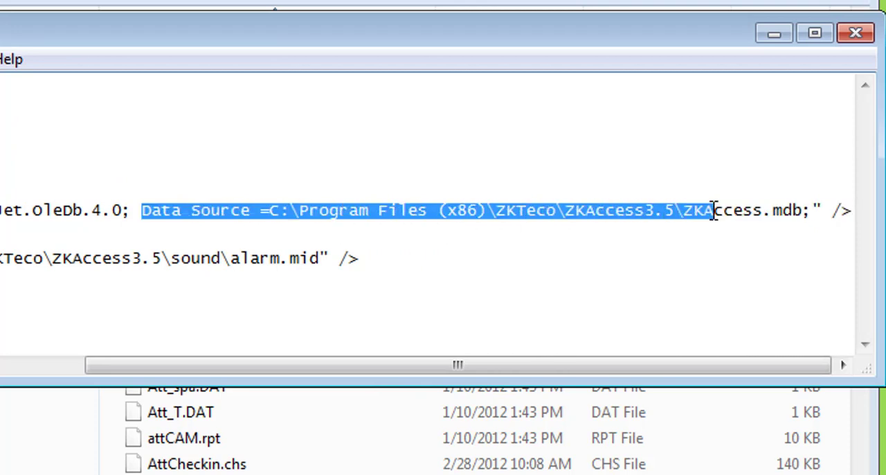
click(773, 210)
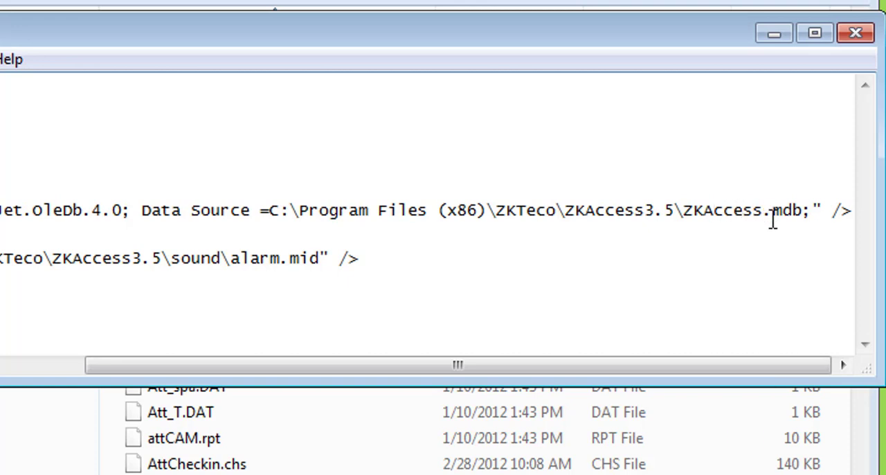
mouse_move(671, 213)
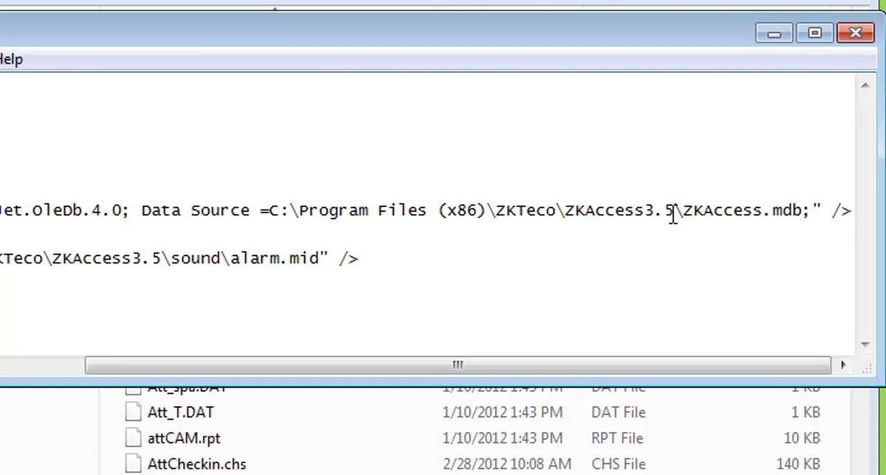
drag(291, 211, 678, 210)
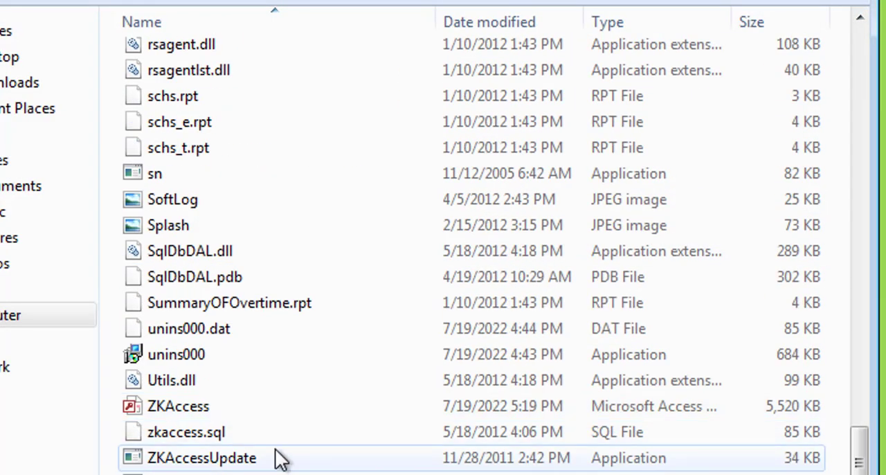
Copy the ZKAccess database from the ZKAccess3.5 folder and paste it onto the desktop.
click(221, 408)
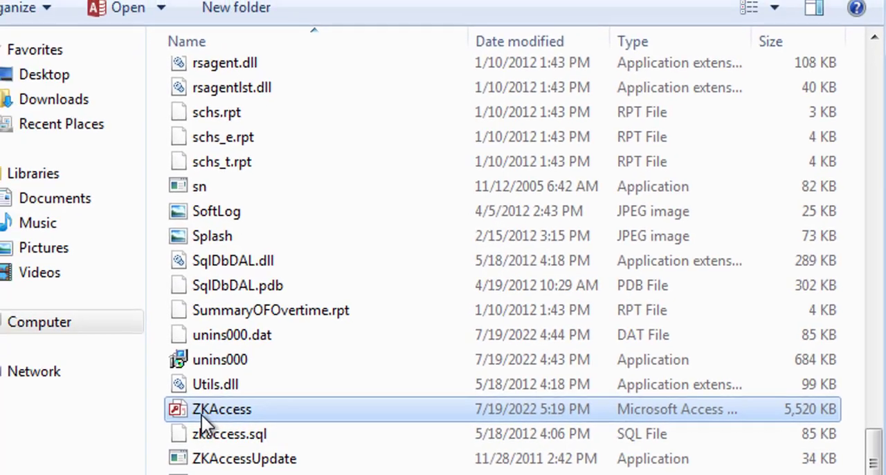
right_click(222, 409)
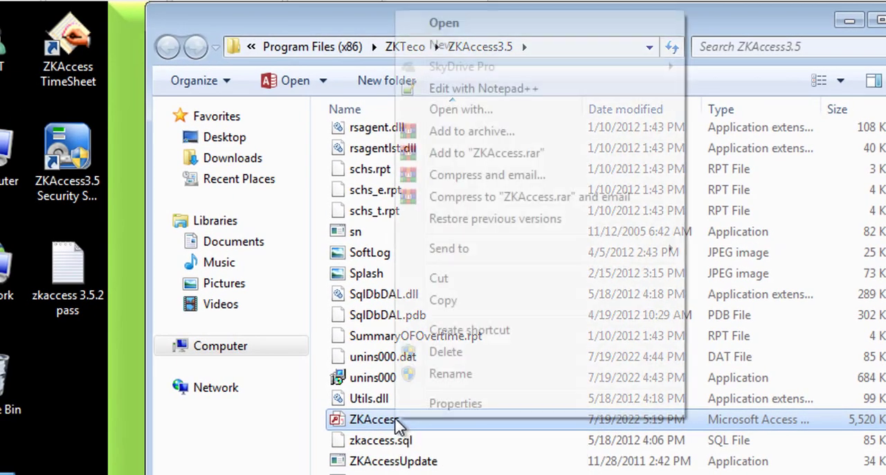
click(443, 300)
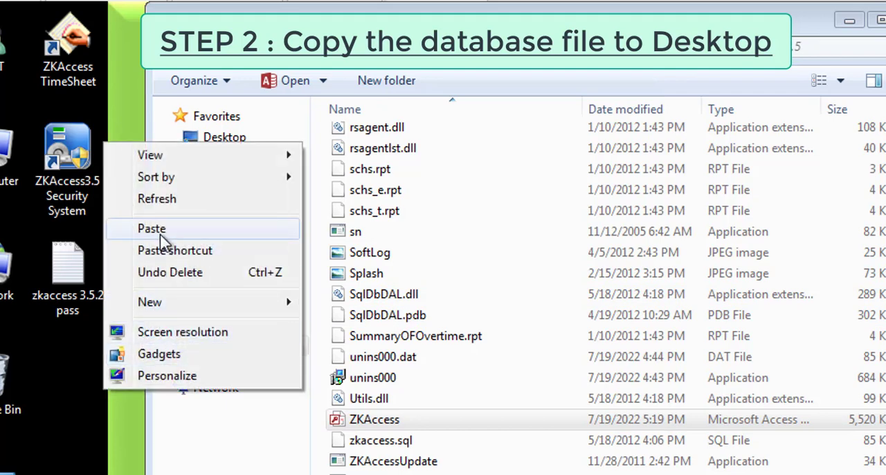
click(152, 228)
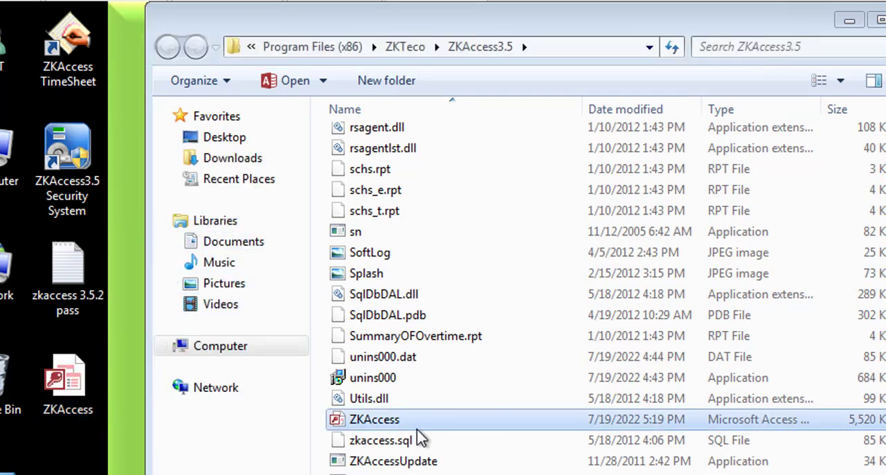
mouse_move(395, 429)
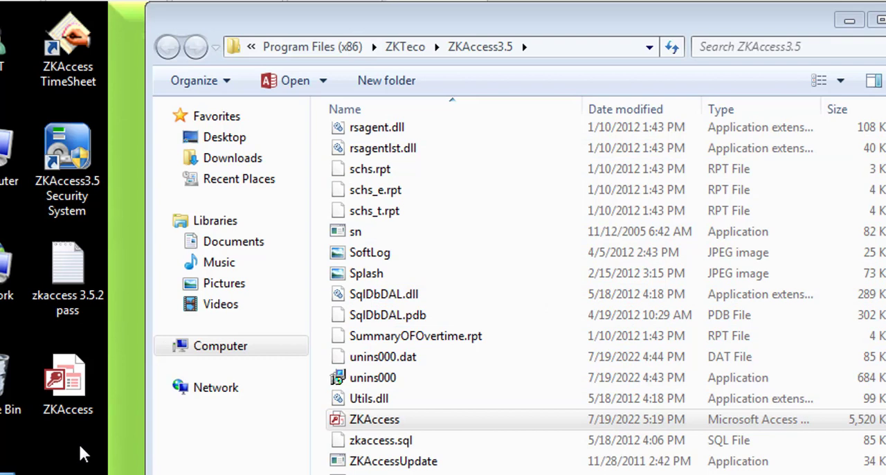
mouse_move(82, 447)
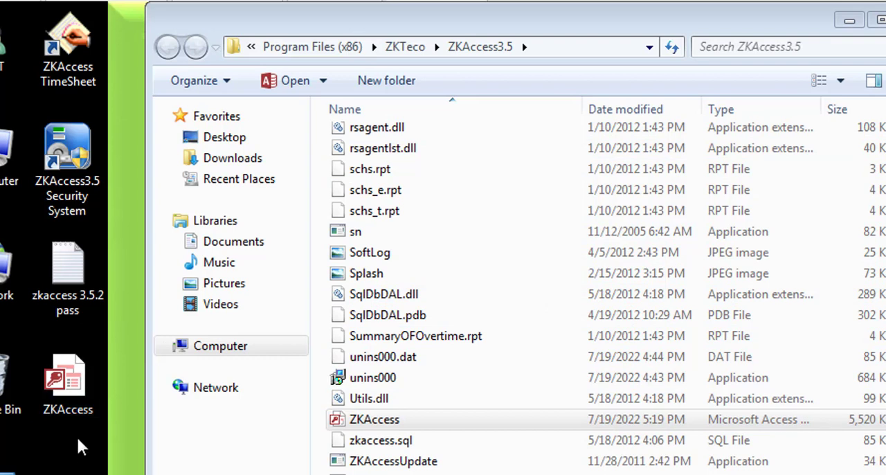
click(68, 374)
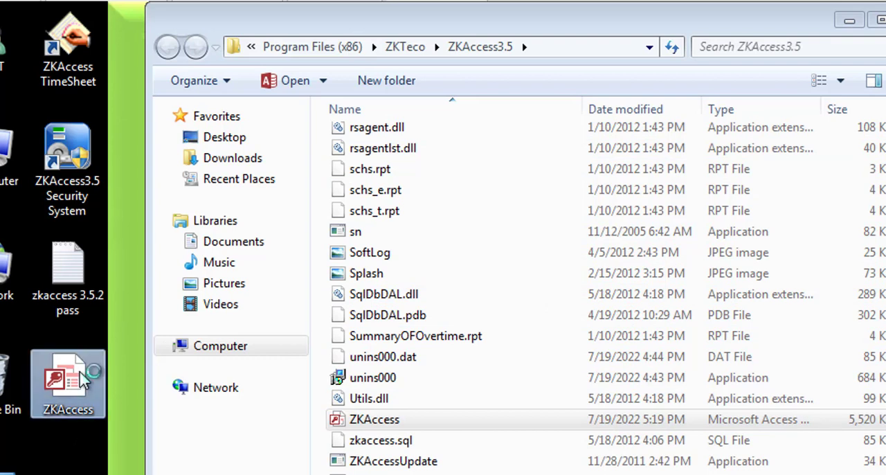
Open the desktop ZKAccess copy in Access and scroll the Tables pane to auth_user.
double_click(375, 419)
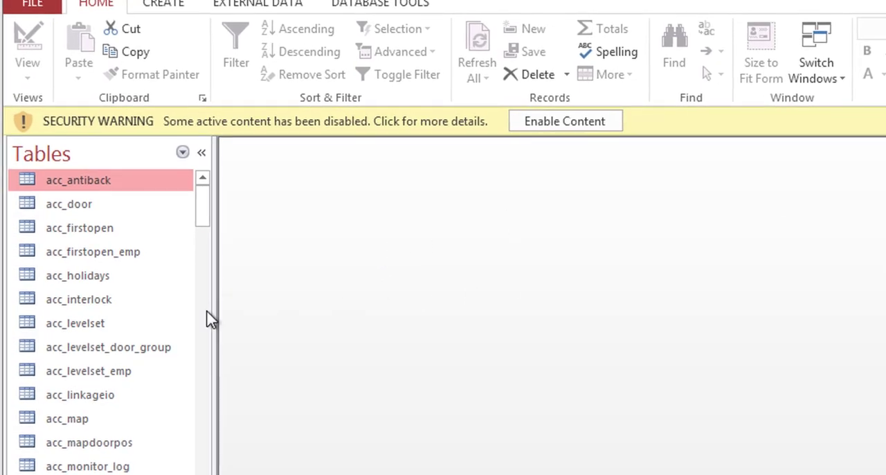
click(564, 121)
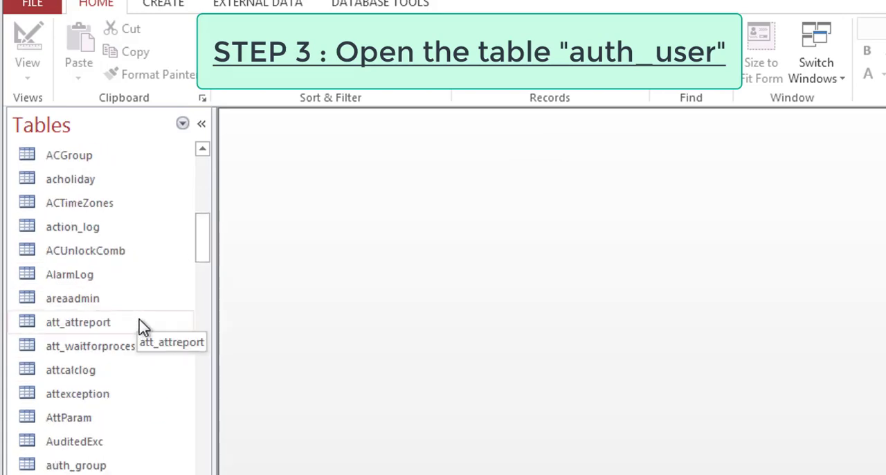
scroll(down, 3)
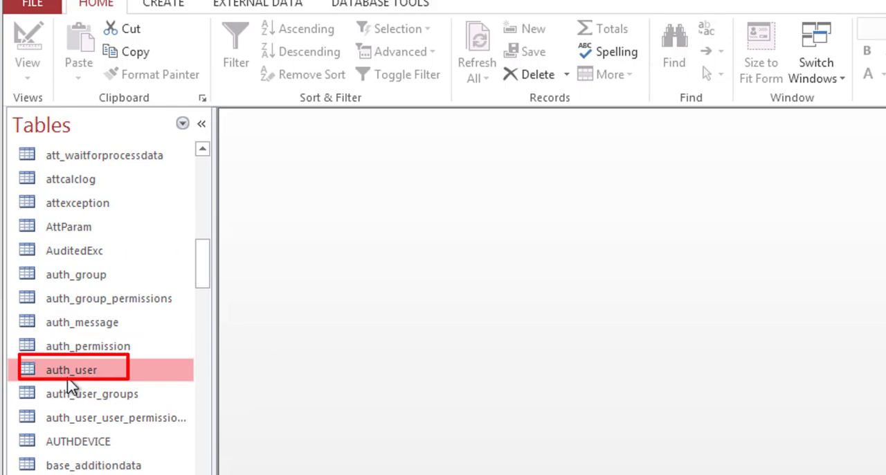
mouse_move(124, 389)
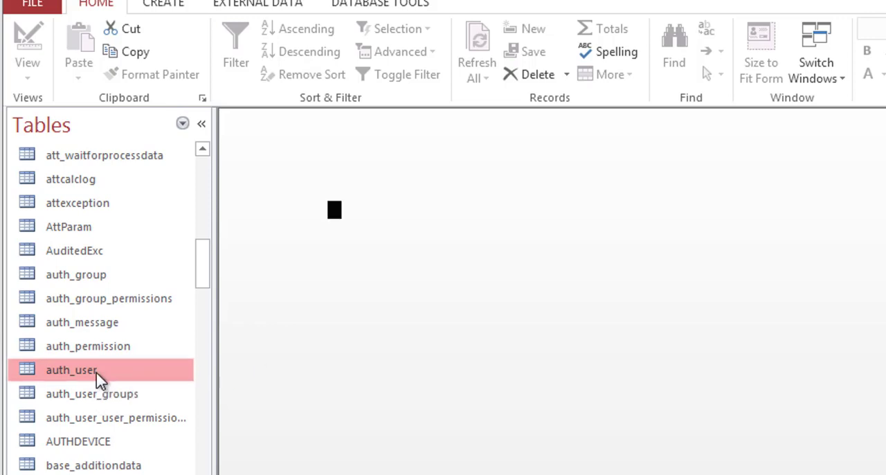
Open the auth_user table and widen the password column to show the admin hash.
double_click(71, 370)
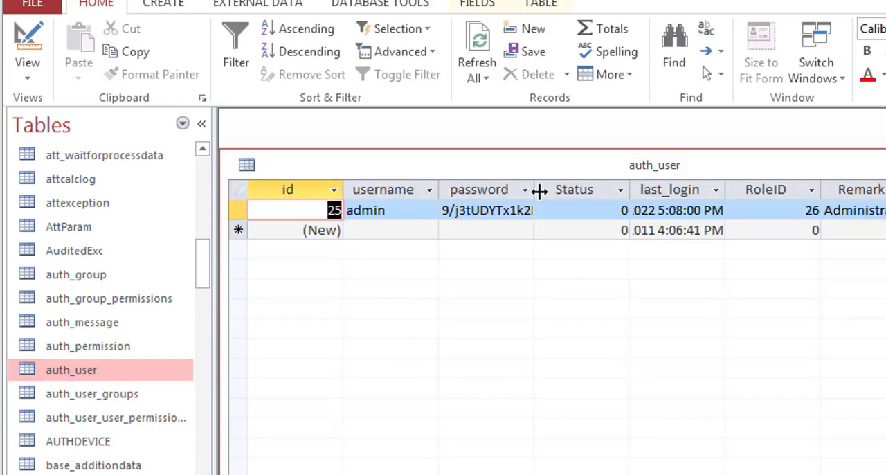
drag(533, 189, 647, 189)
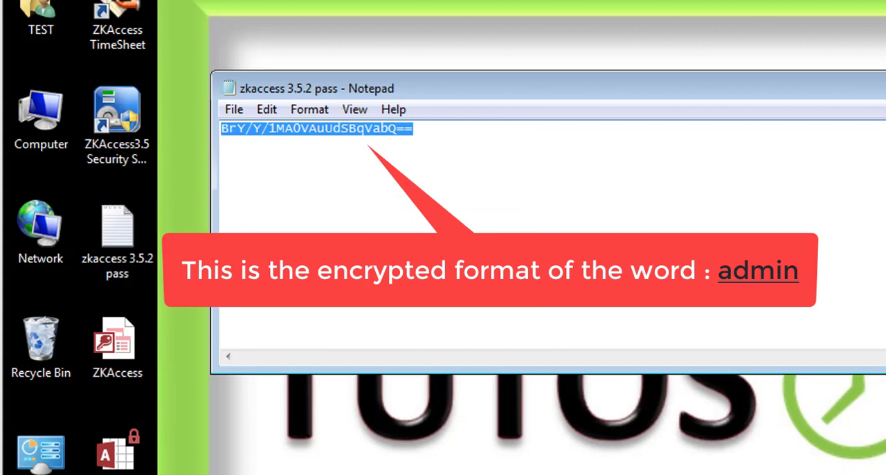
click(117, 239)
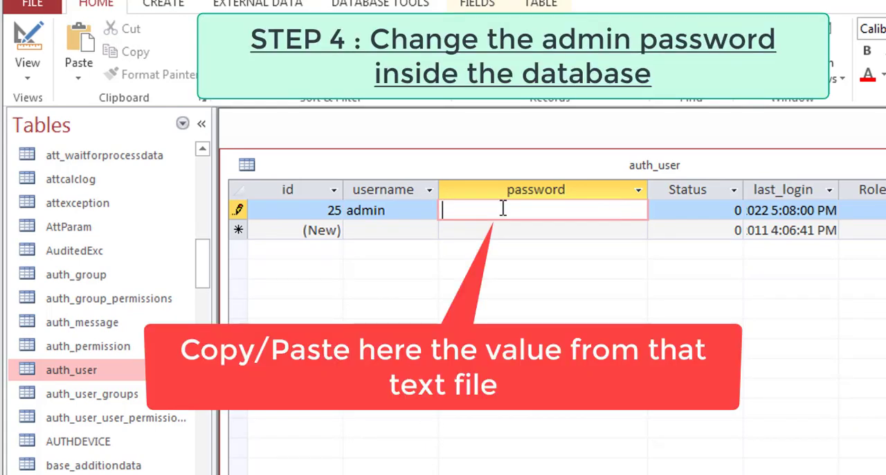
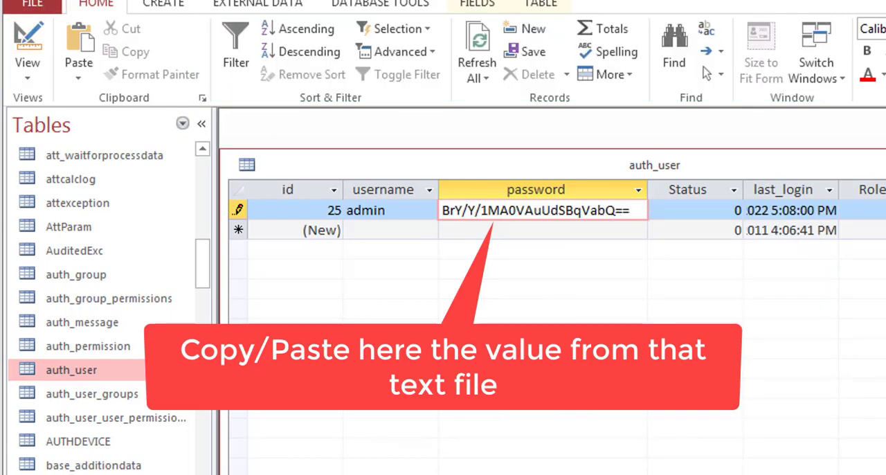
mouse_move(50, 12)
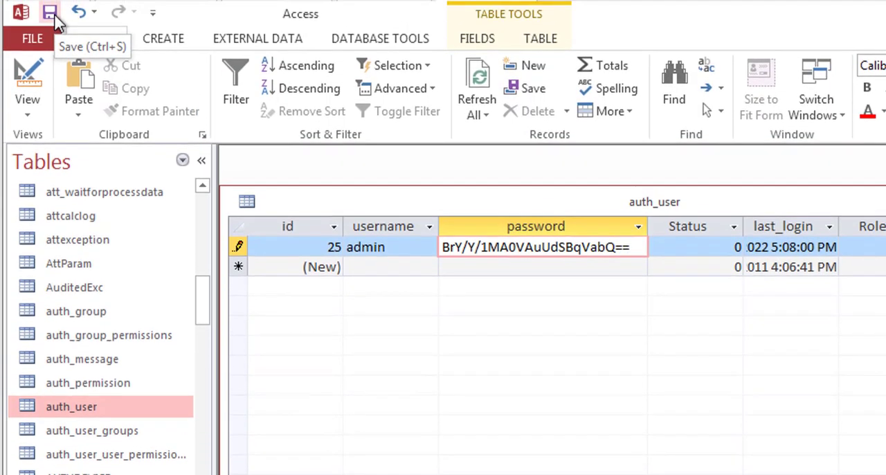
click(49, 12)
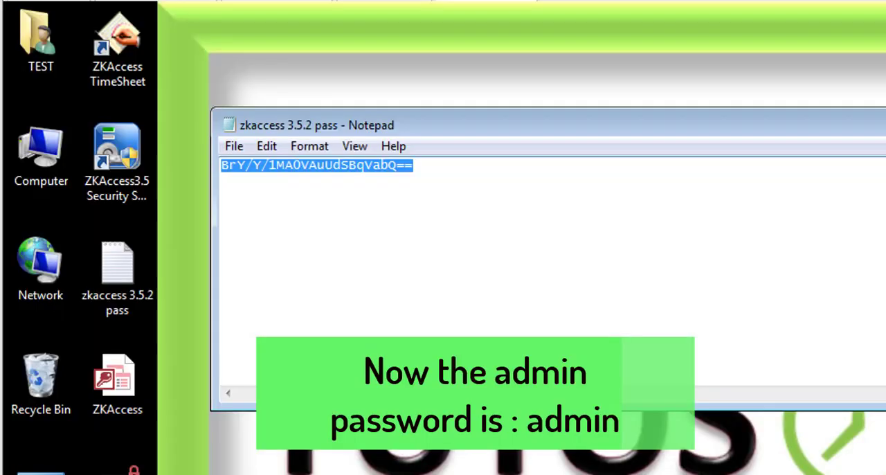
Replace the ZKAccess database in the ZKAccess3.5 folder with the edited copy, then launch ZKAccess.
right_click(117, 377)
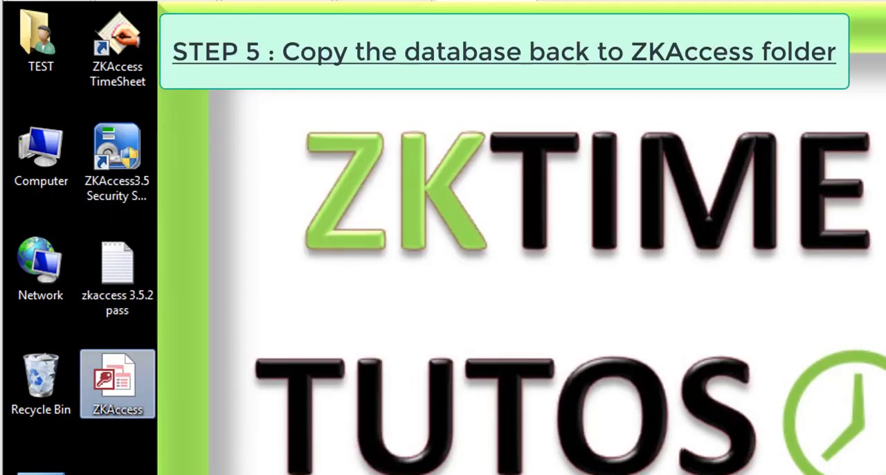
double_click(118, 383)
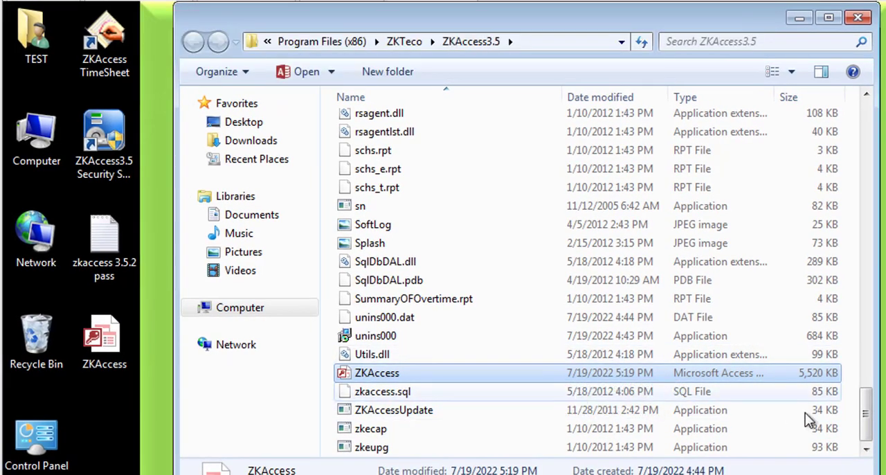
right_click(810, 419)
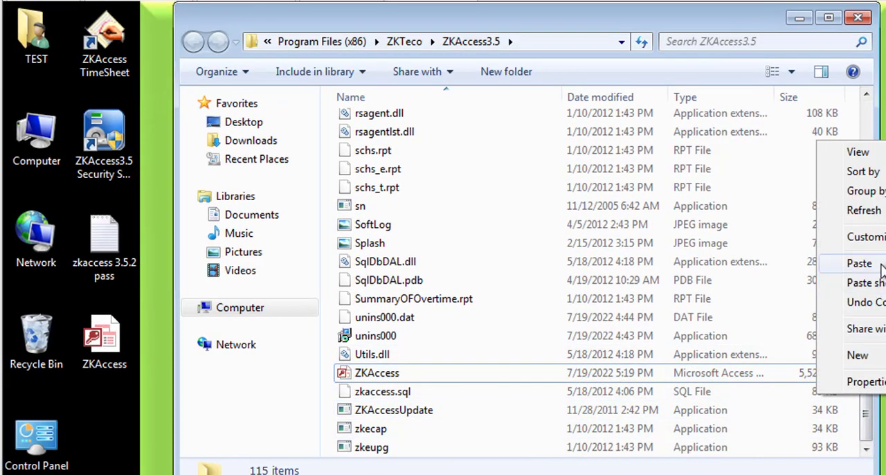
click(859, 262)
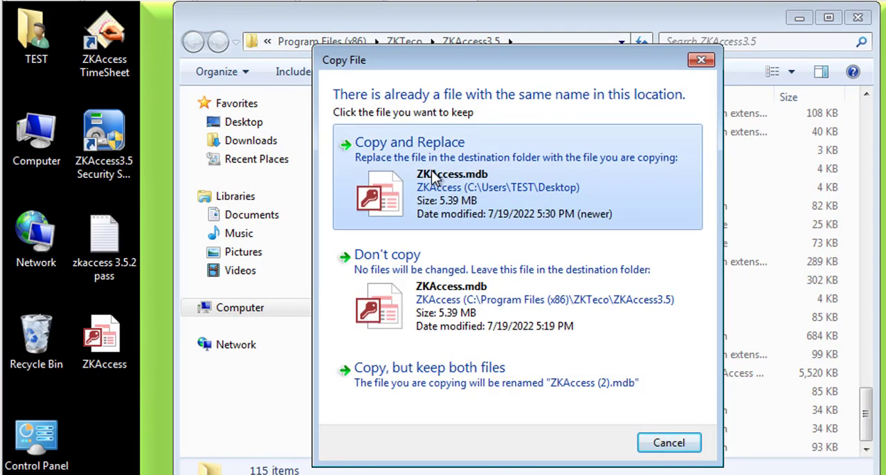
click(409, 142)
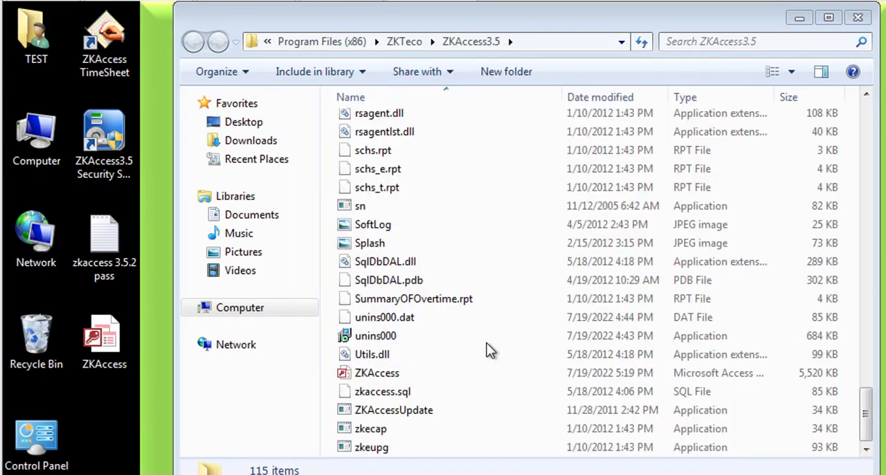
click(377, 372)
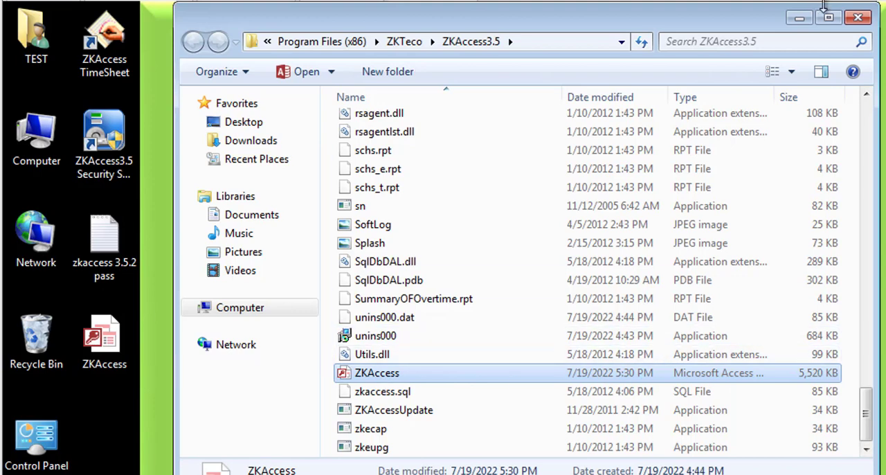
double_click(377, 372)
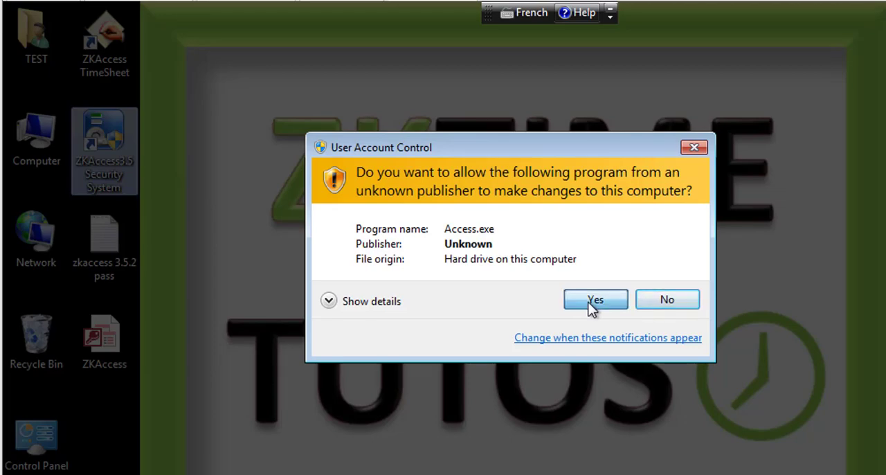
click(595, 299)
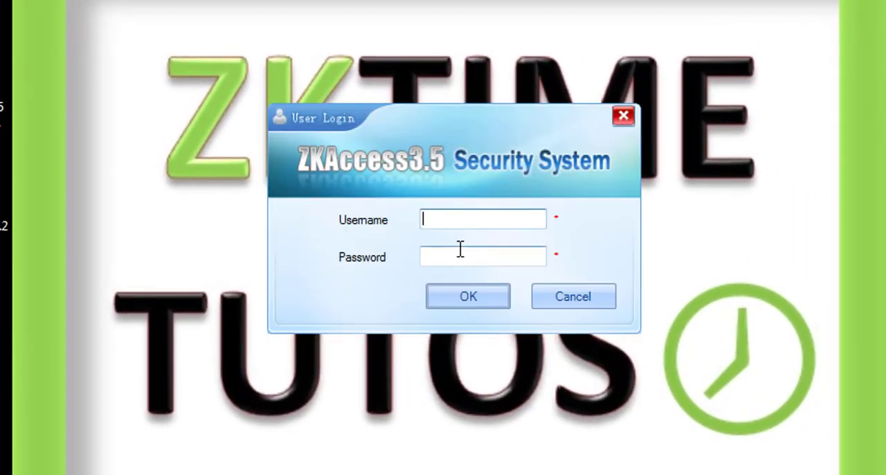
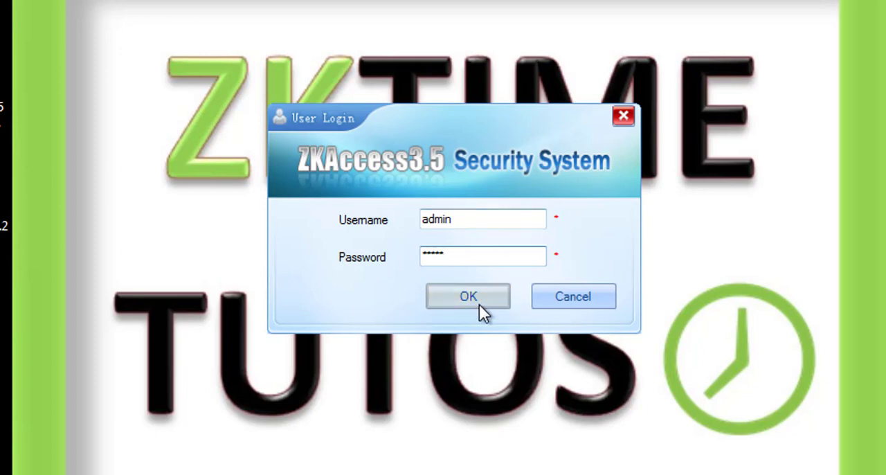
click(468, 296)
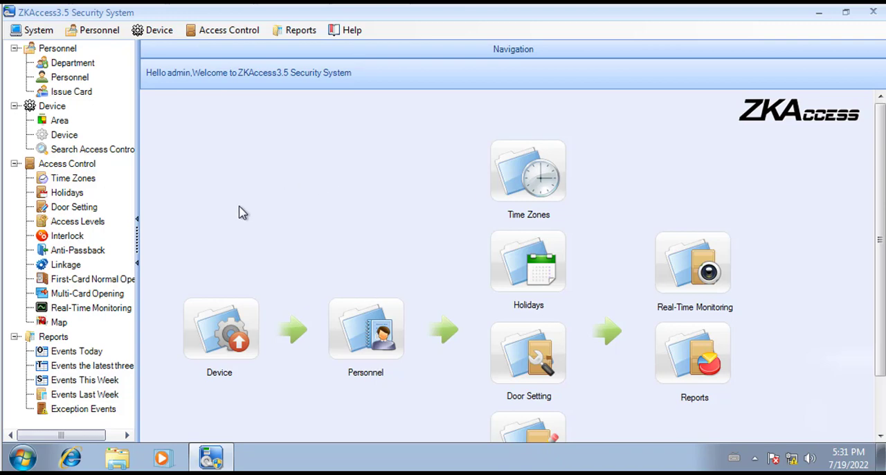
mouse_move(141, 261)
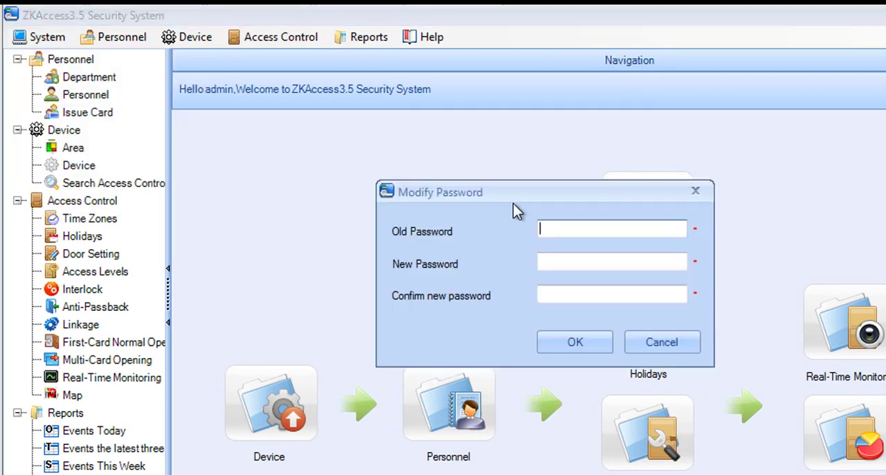
Enter the old admin password in Modify Password and proceed to the new password field.
text(*****)
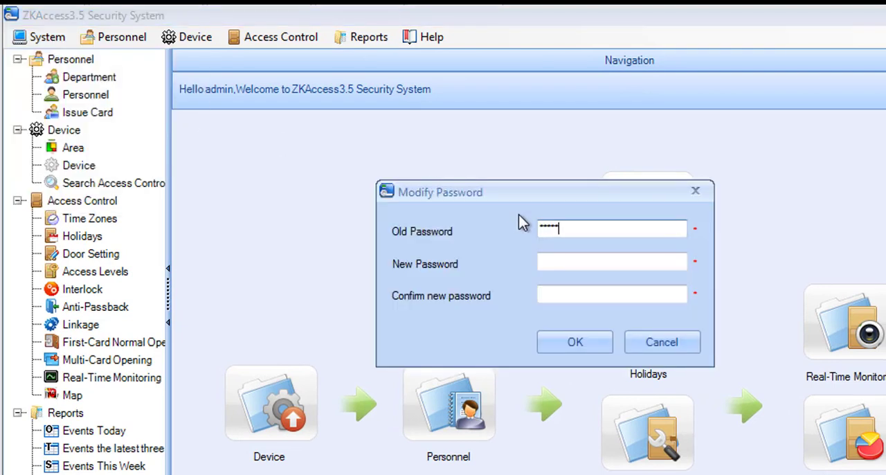
text(*)
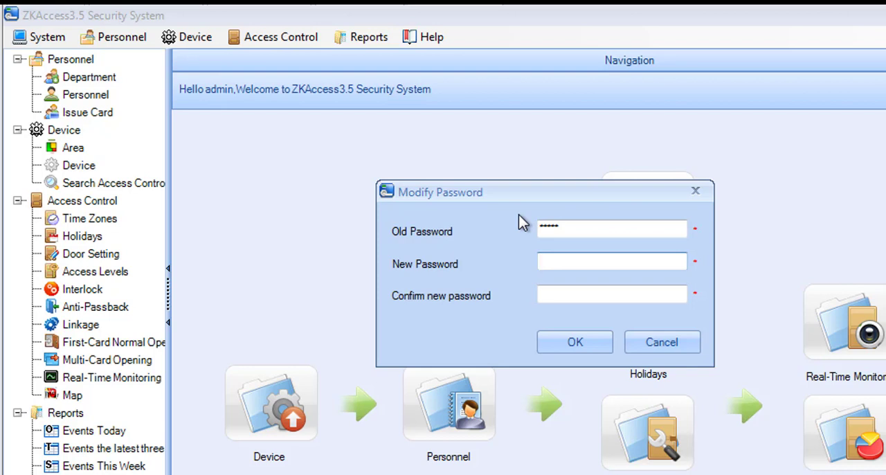
click(612, 228)
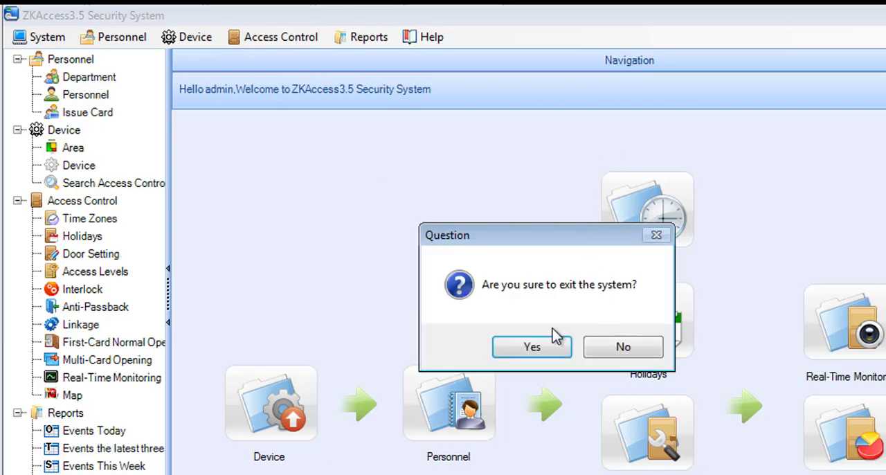
Confirm exiting ZKAccess, then enter username admin and the new password at login.
click(532, 346)
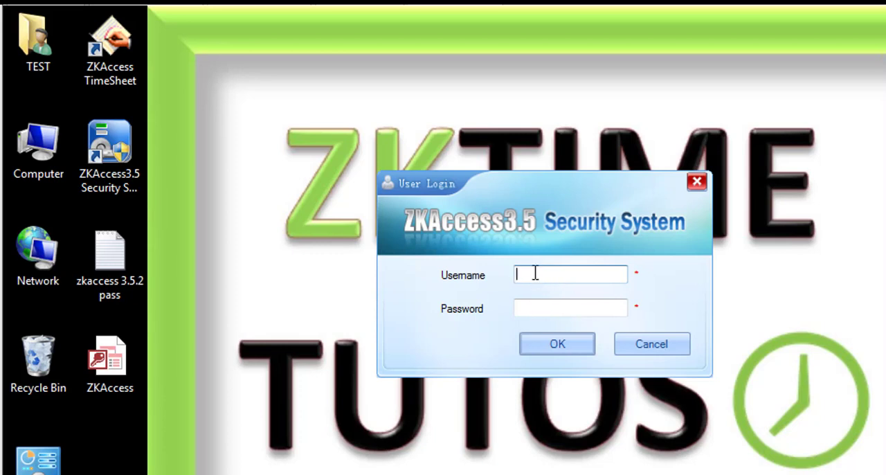
text(admin)
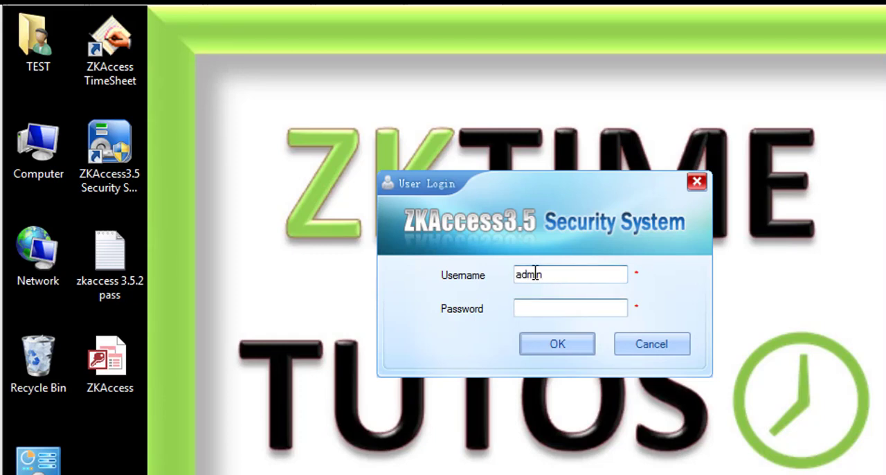
text(password)
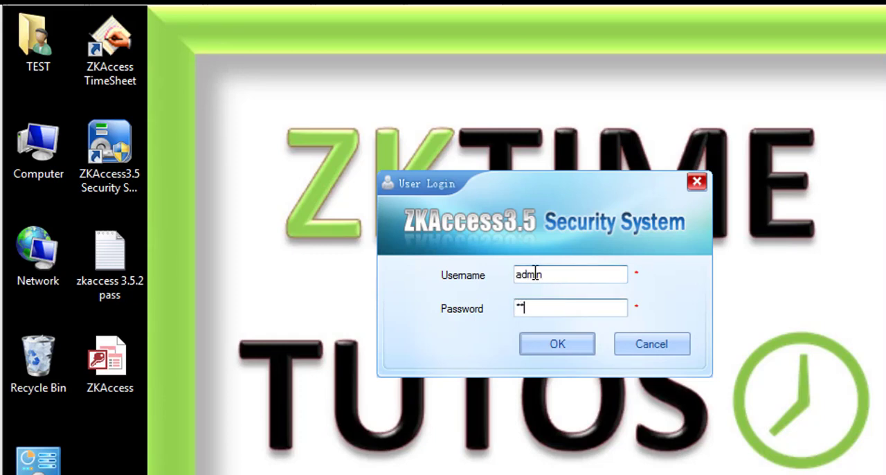
text(password)
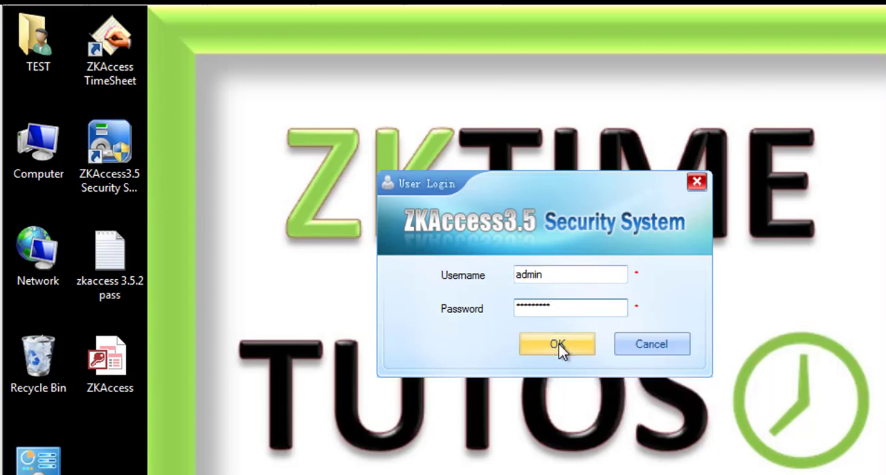
Log in as admin and verify About shows version 3.5.2.1127, then dismiss it.
click(557, 344)
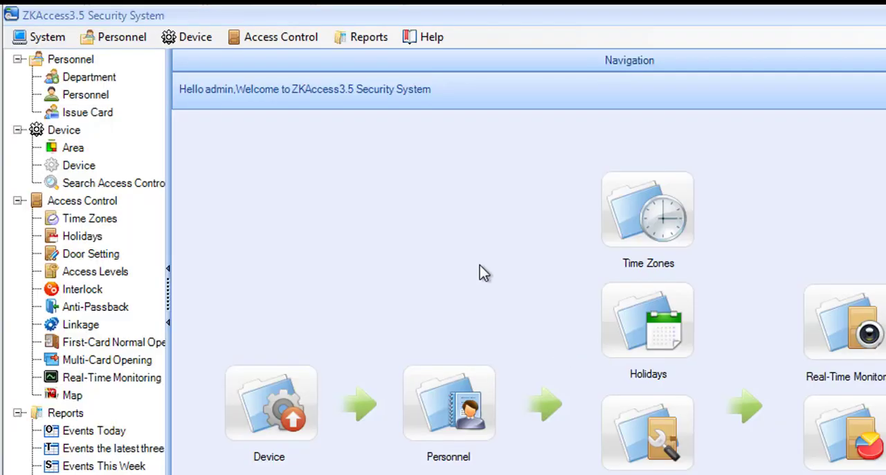
mouse_move(482, 241)
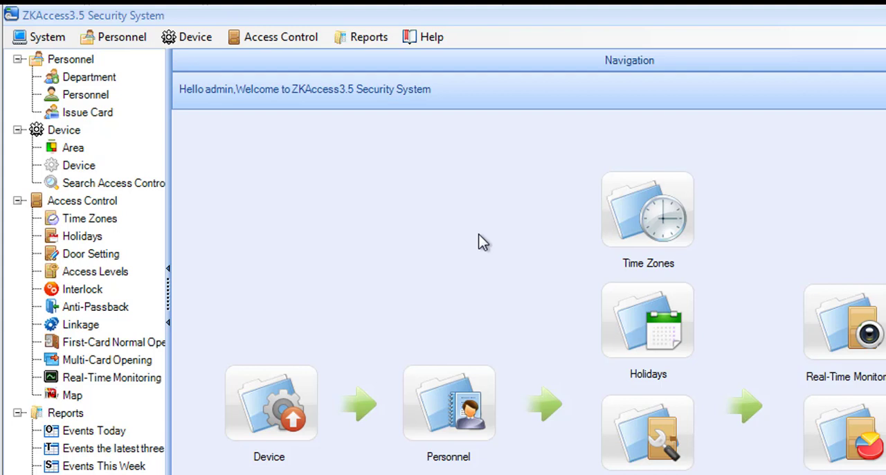
click(431, 37)
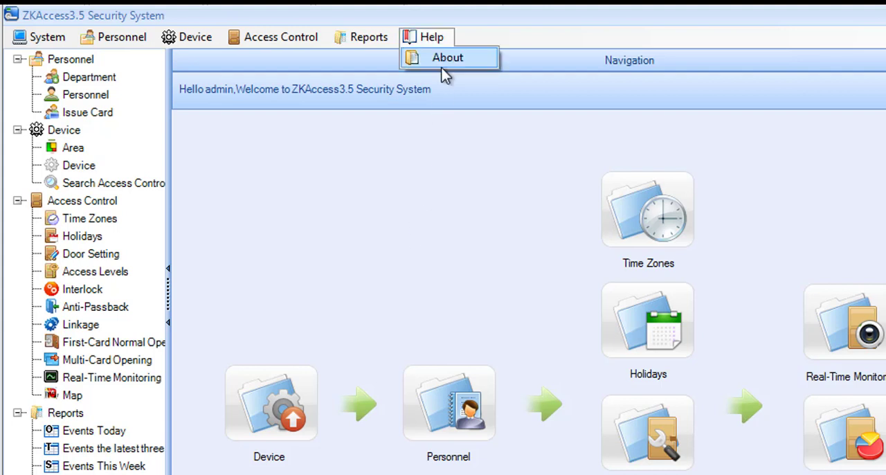
click(447, 57)
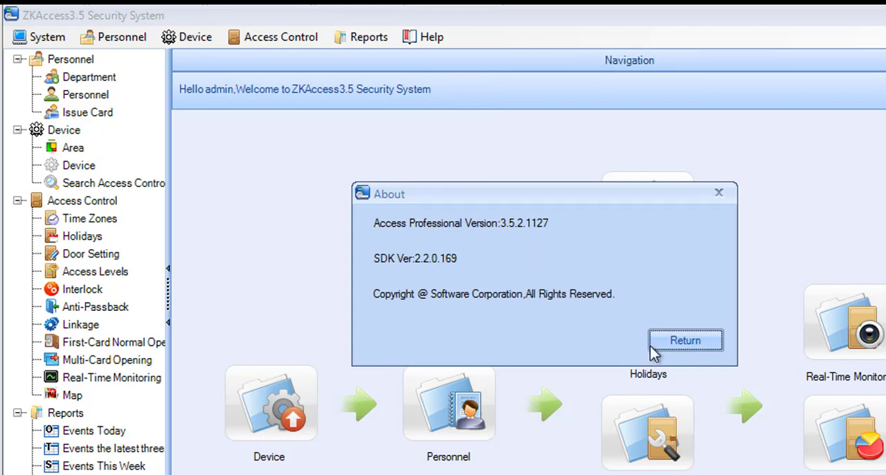
click(684, 340)
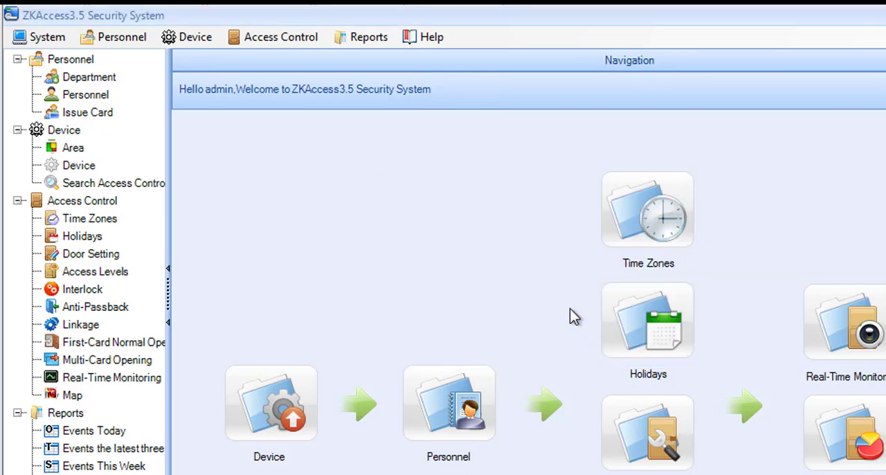